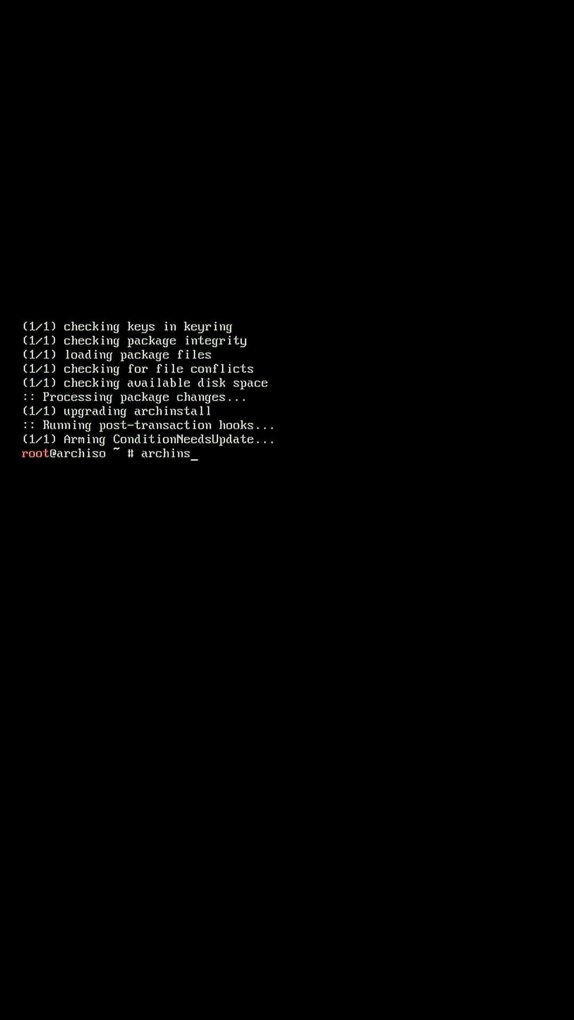
Enter the archinstall command at the root prompt after the pacman upgrade
type("tall")
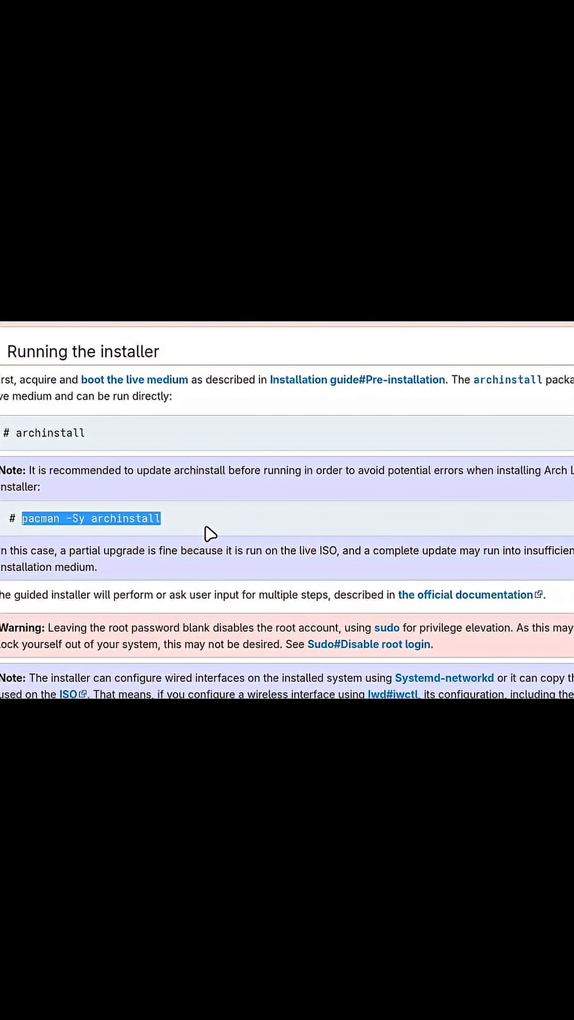
mouse_move(423, 558)
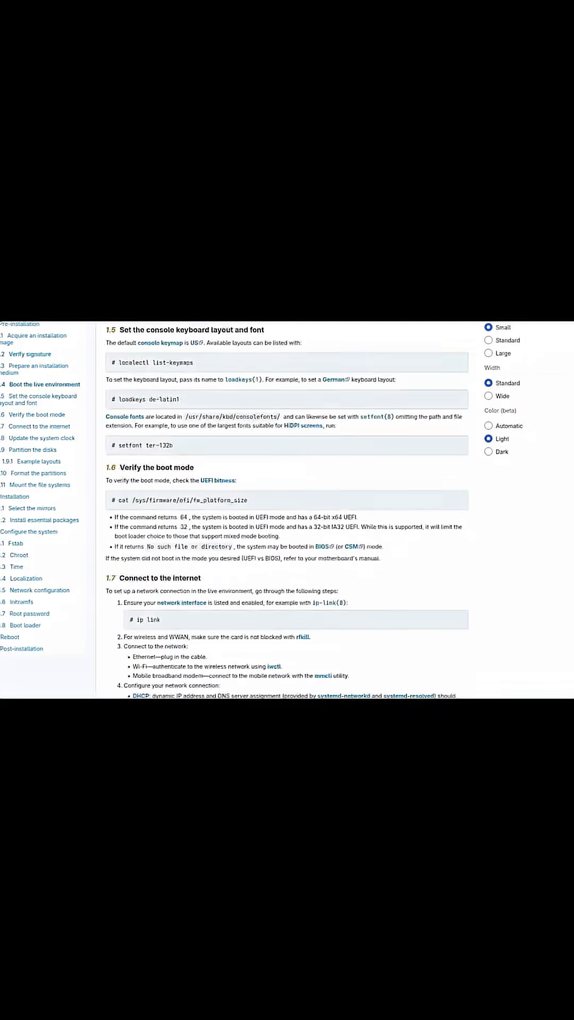
Scroll the Installation guide to the keyboard layout, boot mode and internet sections
scroll("down", 3)
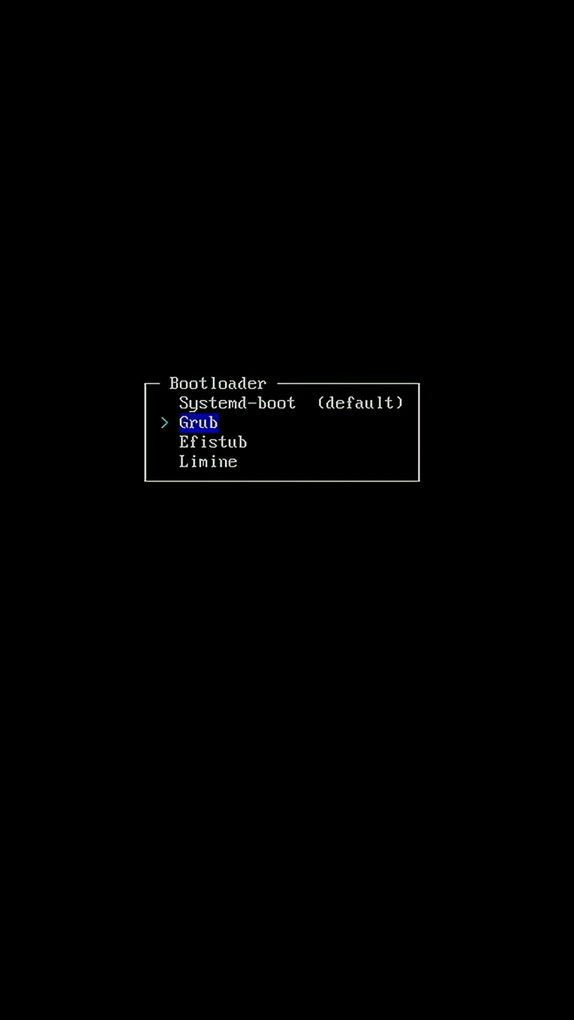
Confirm Grub as the bootloader in archinstall
key("Return")
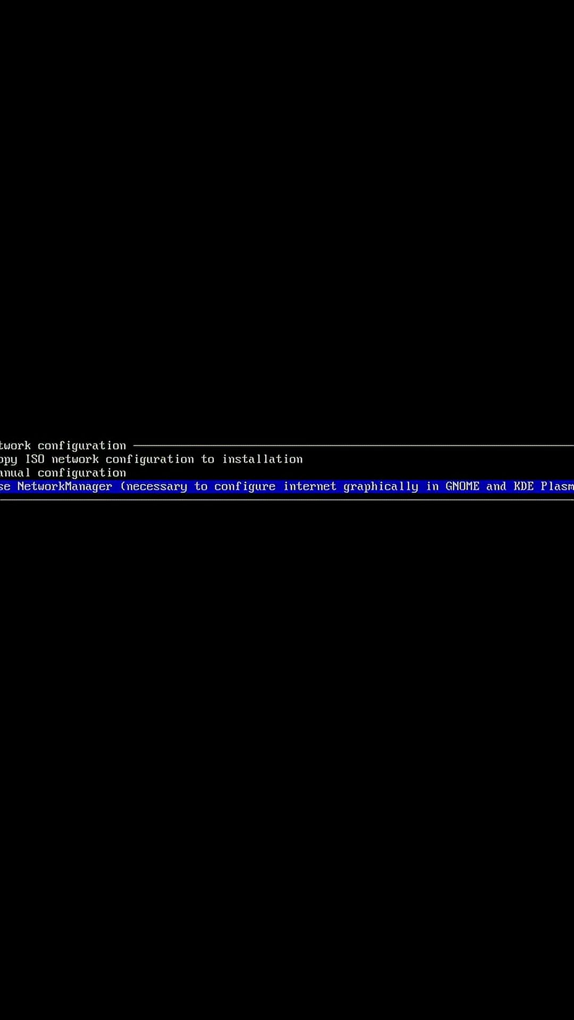